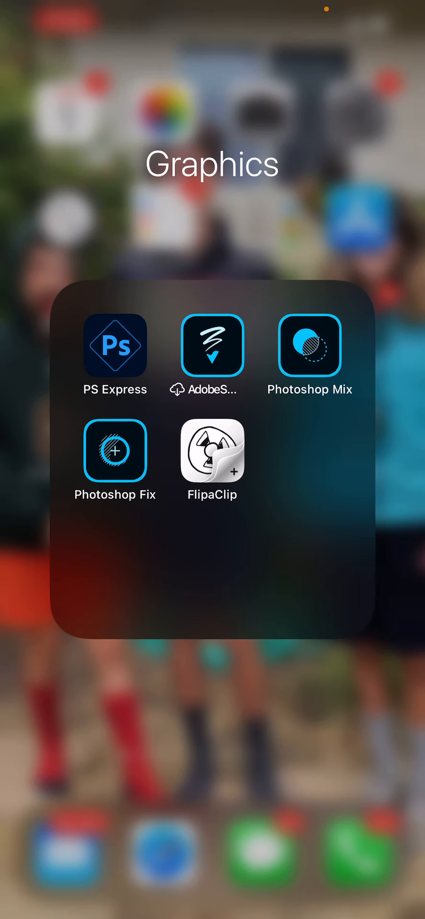
Launch Photoshop Mix from the Graphics folder to reach the My Projects list
left_click(309, 344)
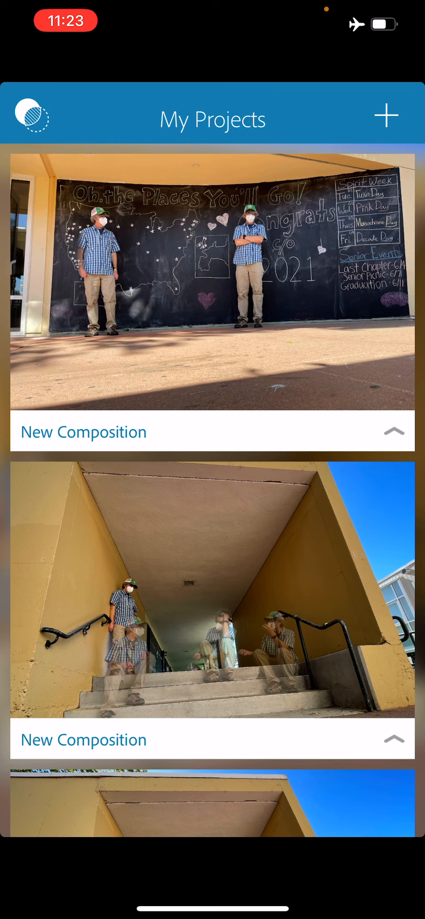
Start a new composition with the first stairway photo and add three more shots as layers
left_click(386, 116)
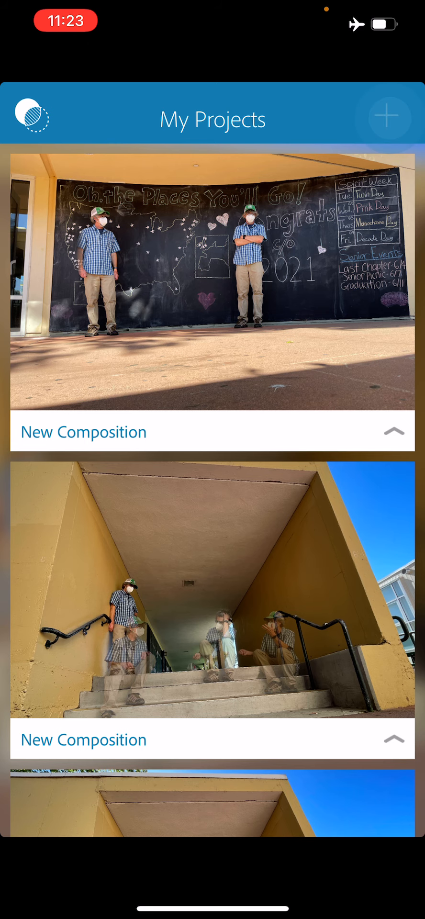
left_click(389, 117)
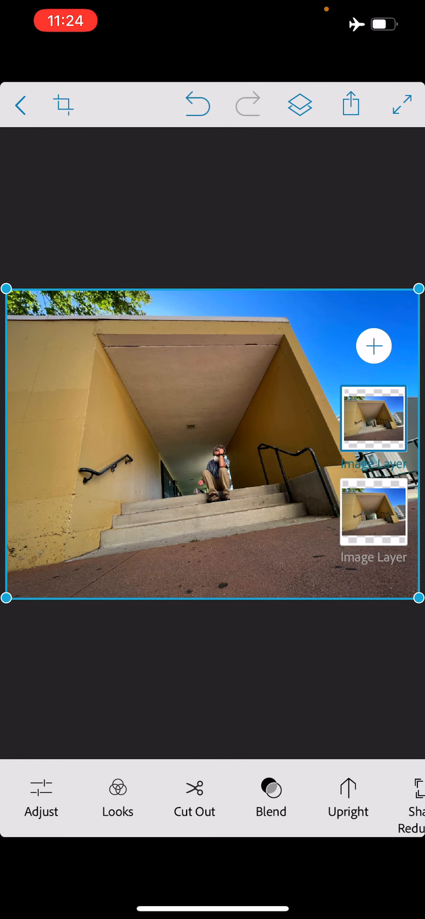
left_click(374, 345)
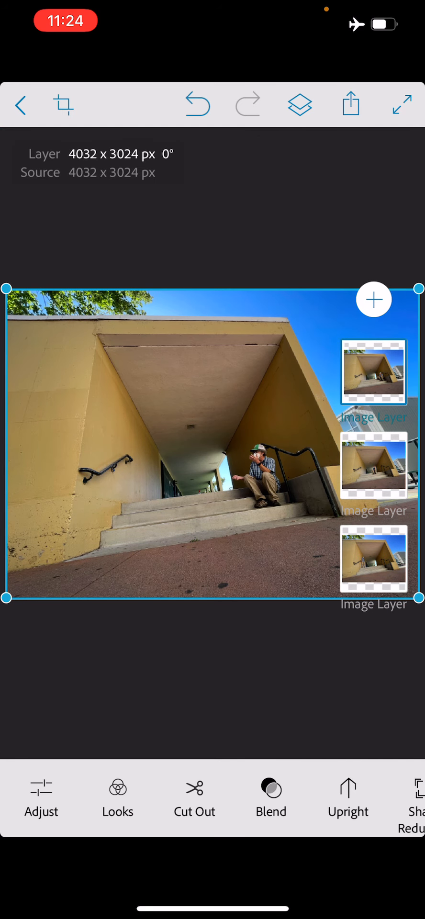
left_click(373, 298)
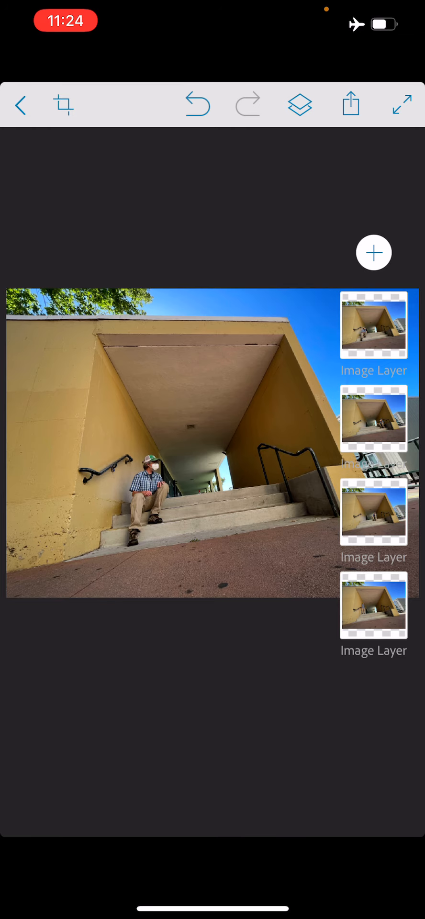
left_click_drag(229, 401, 164, 541)
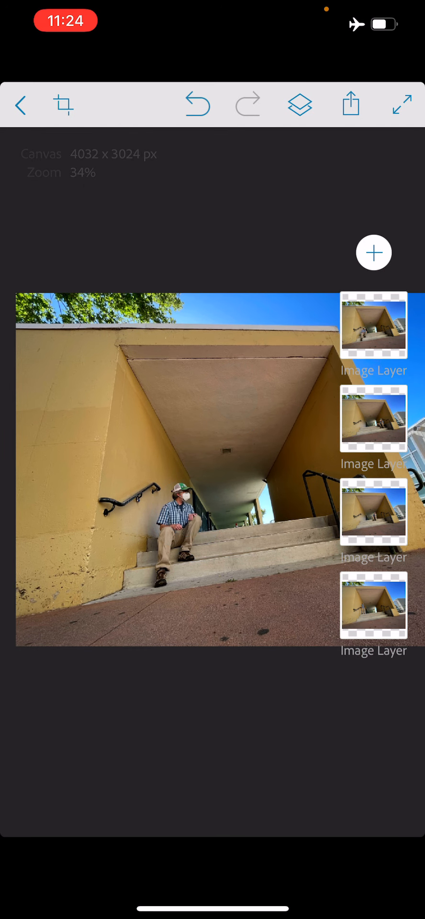
left_click(372, 325)
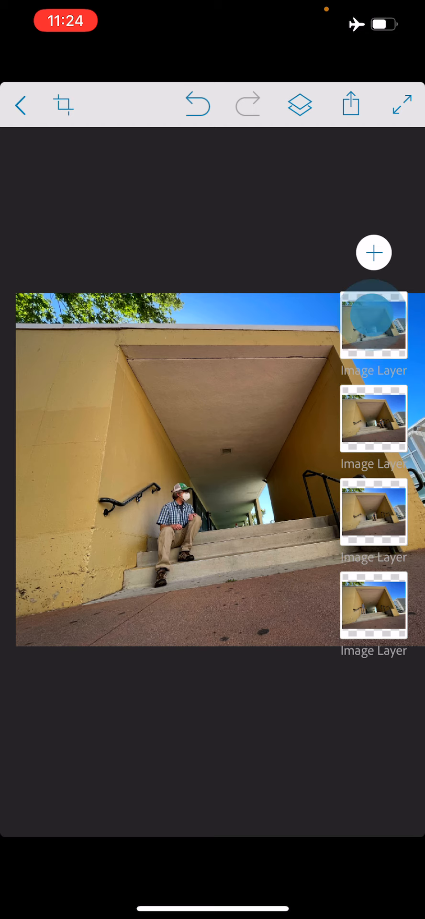
left_click(373, 325)
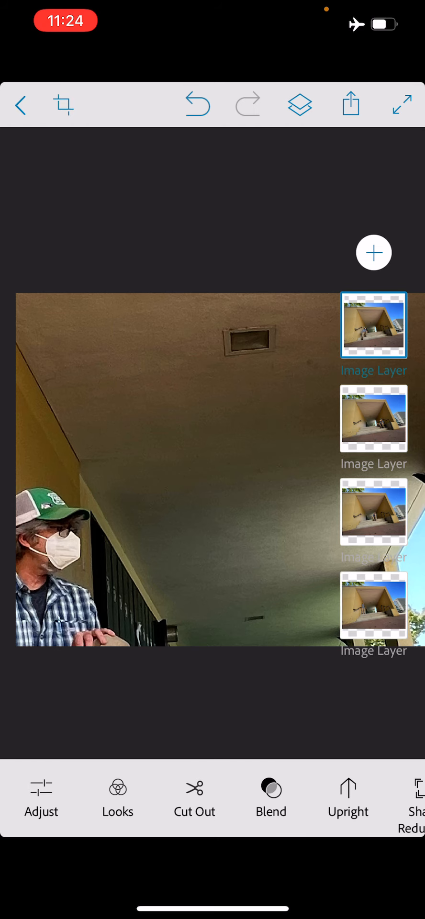
left_click(198, 104)
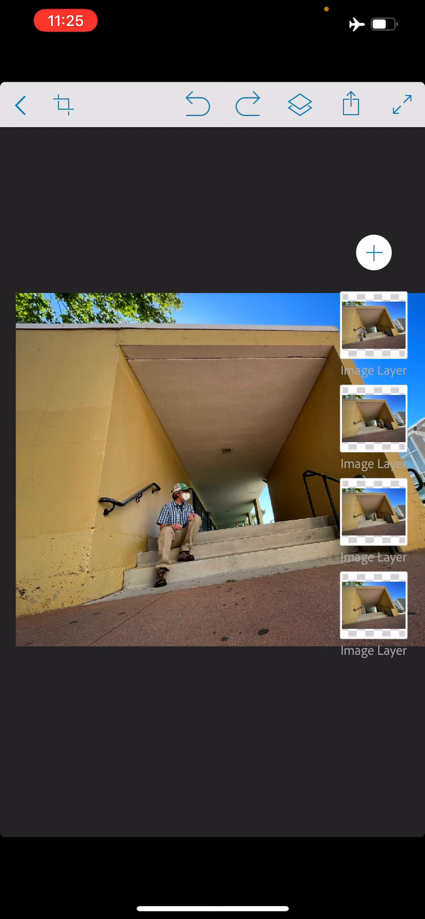
Hide the top two photo layers of the composition
left_click(373, 326)
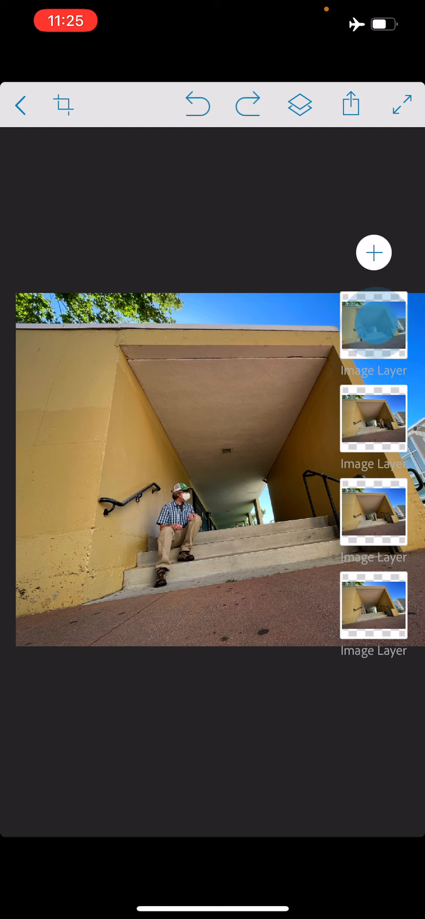
left_click(372, 325)
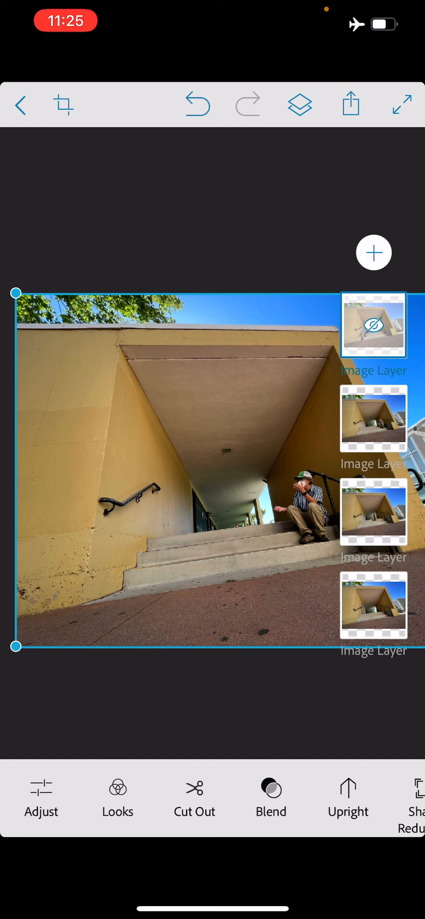
left_click(372, 418)
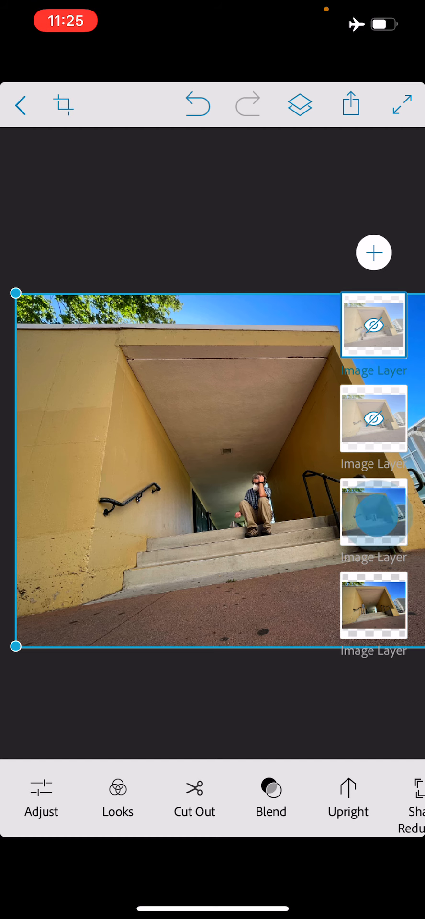
Select the third photo layer and enter Cut Out mode on it
left_click(373, 510)
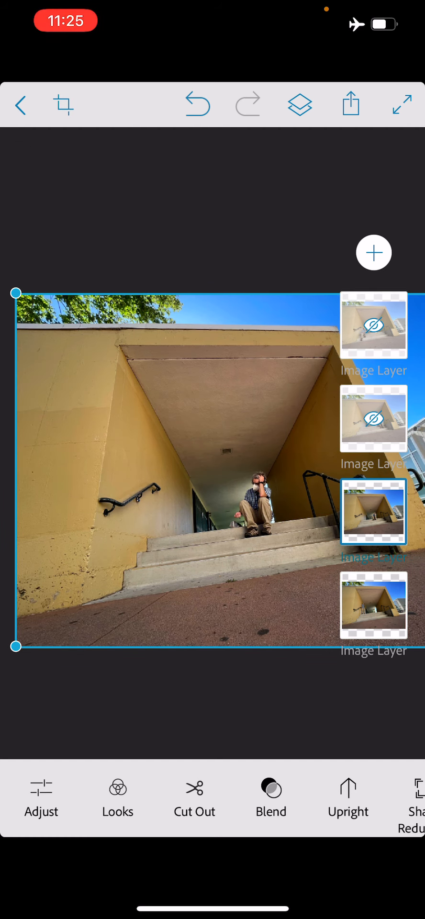
left_click(194, 798)
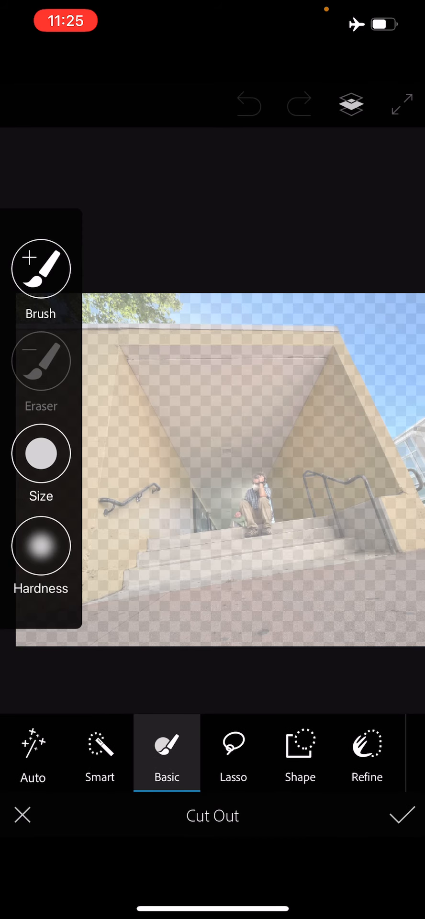
Smart-subtract the left stairs and railing from the third layer so the standing man shows through
left_click(99, 753)
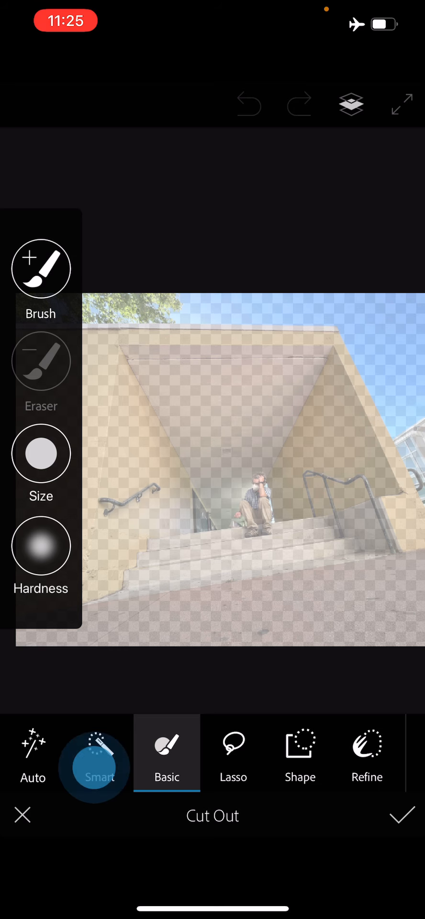
left_click(98, 762)
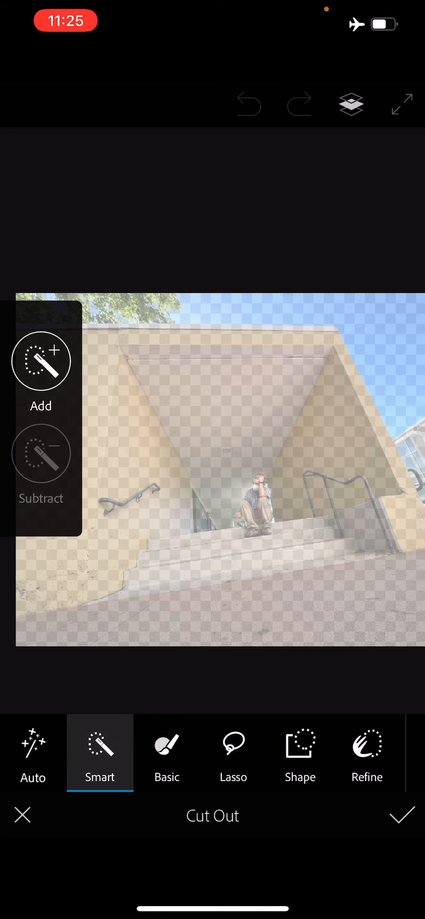
left_click(40, 452)
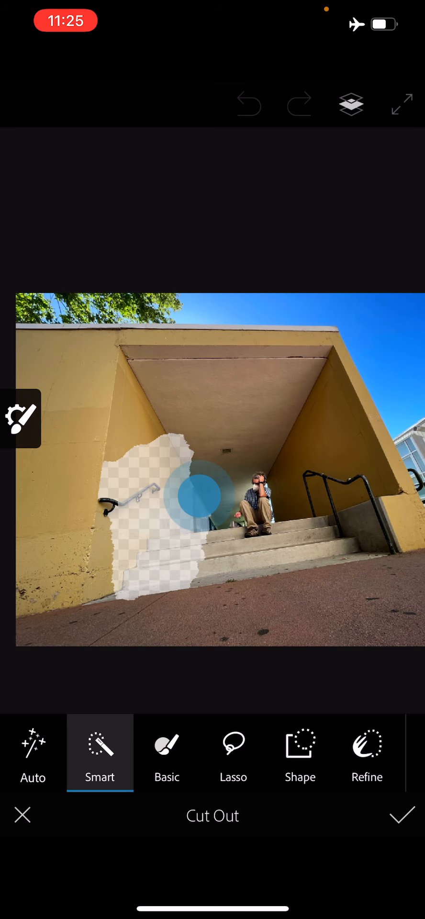
left_click_drag(187, 495, 129, 542)
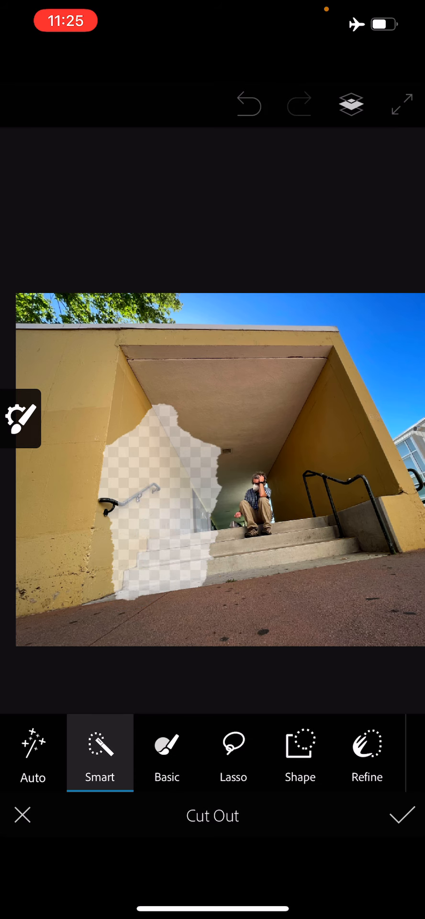
left_click(402, 815)
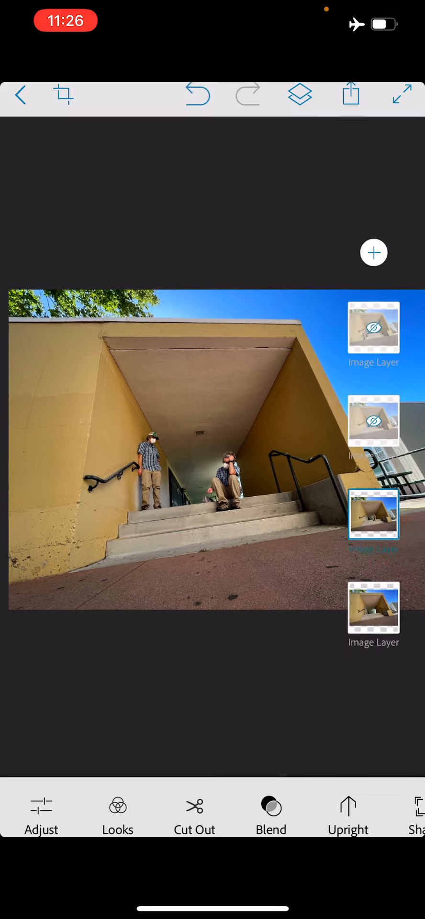
Reveal the lower Mix layer and smart-subtract its background so the clone beneath shows
left_click(373, 513)
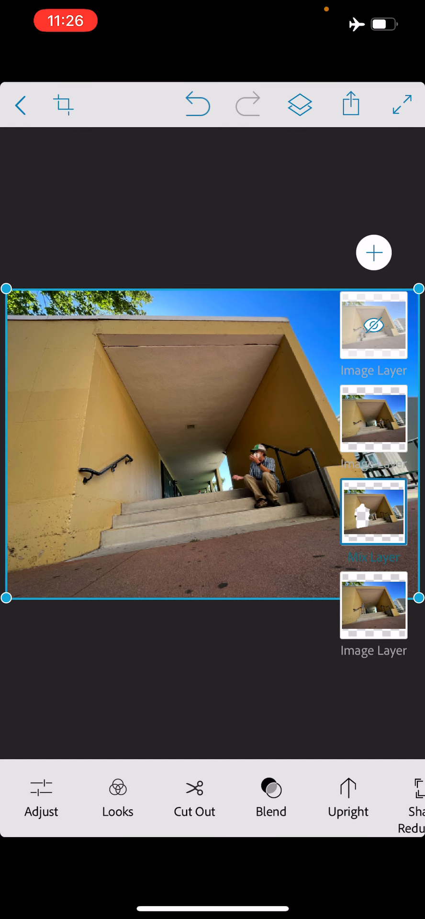
left_click(194, 800)
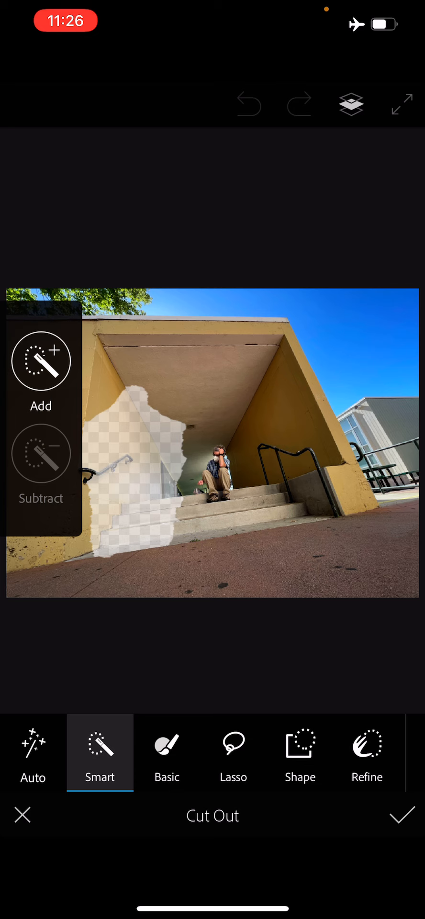
left_click(40, 453)
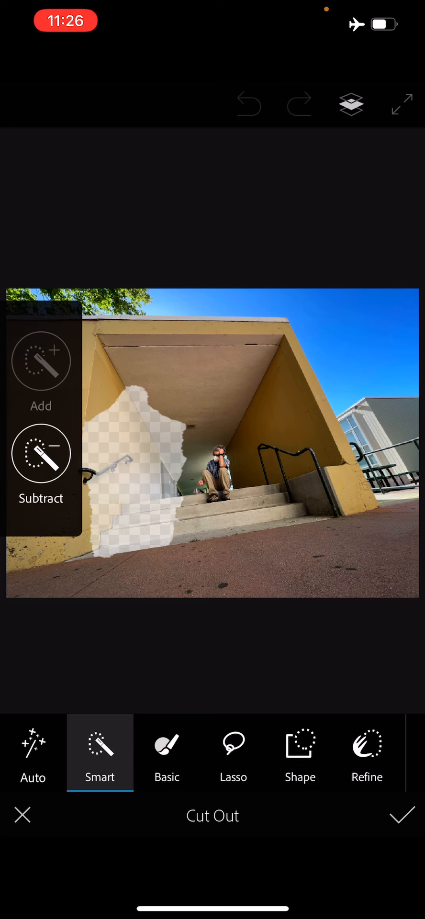
left_click(202, 413)
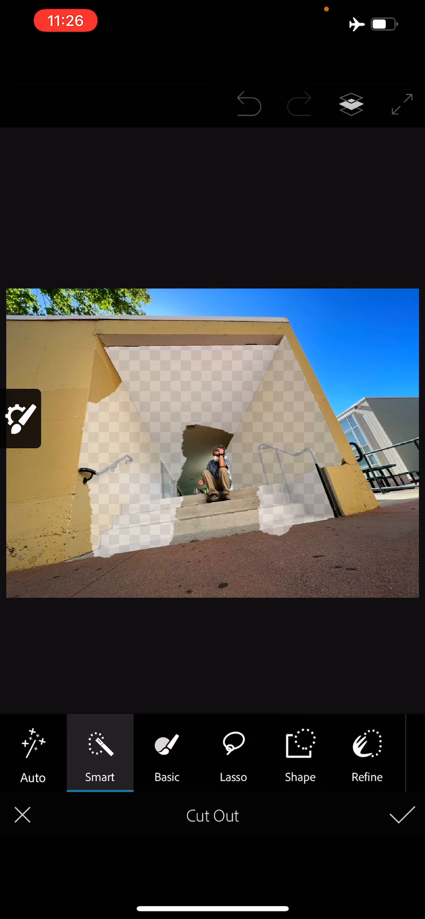
left_click(402, 816)
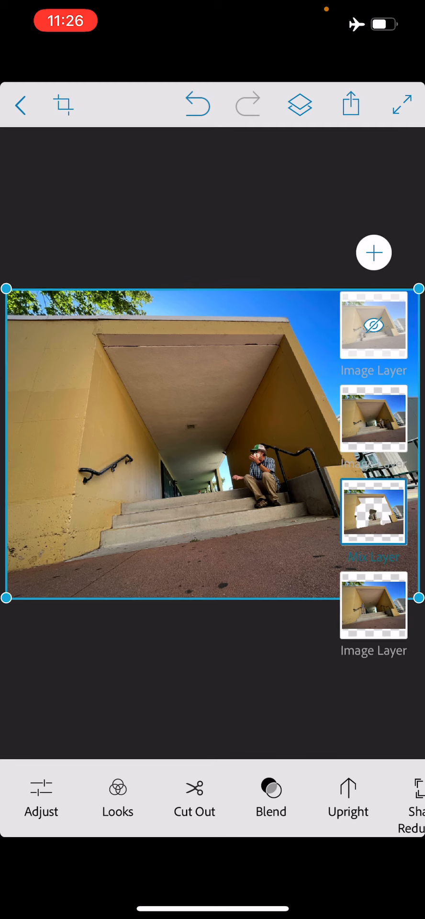
Cut out the second layer too, leaving three copies of the man on the steps
left_click(374, 418)
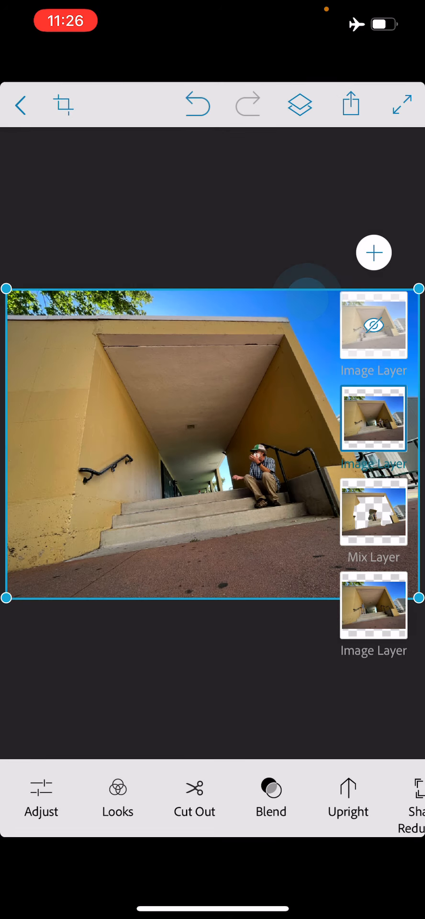
left_click(194, 797)
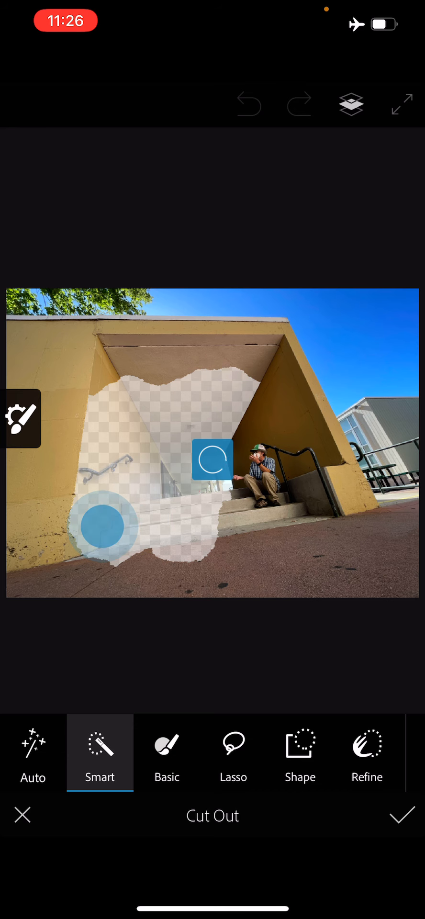
left_click(402, 815)
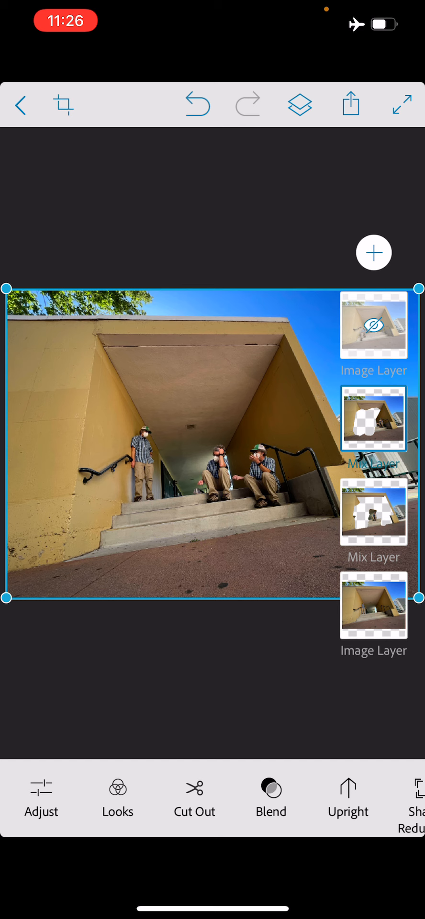
Reveal the top layer and subtract its background so a fourth seated clone appears lower left
left_click(372, 324)
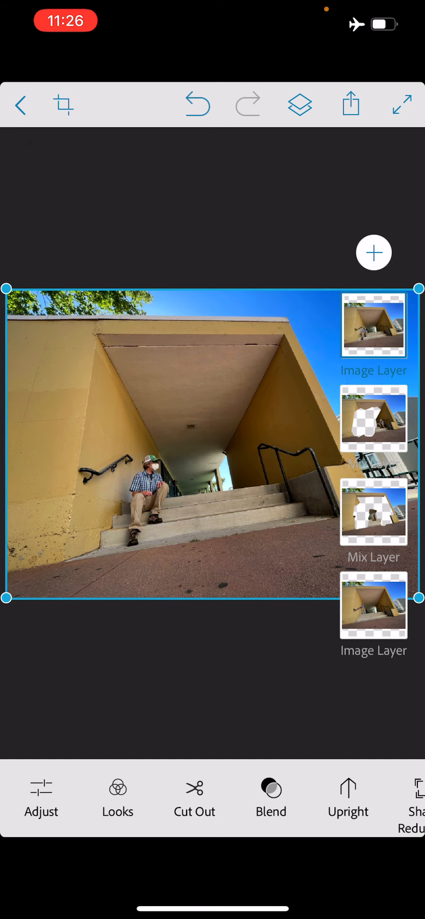
left_click(194, 803)
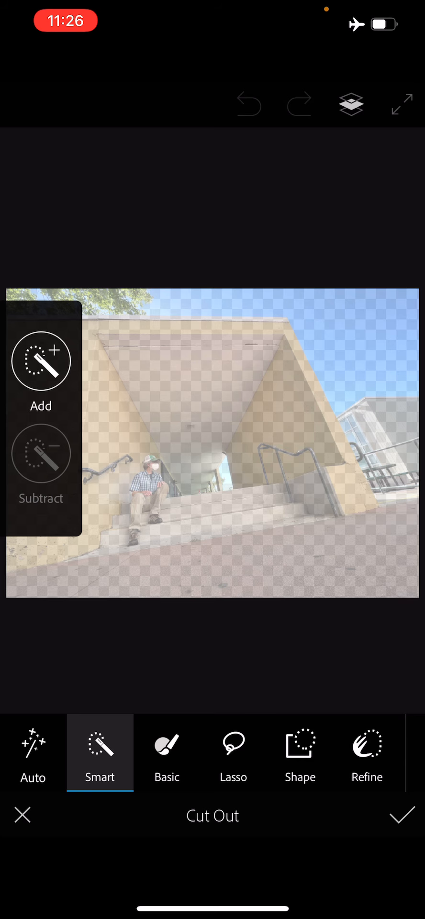
left_click(308, 522)
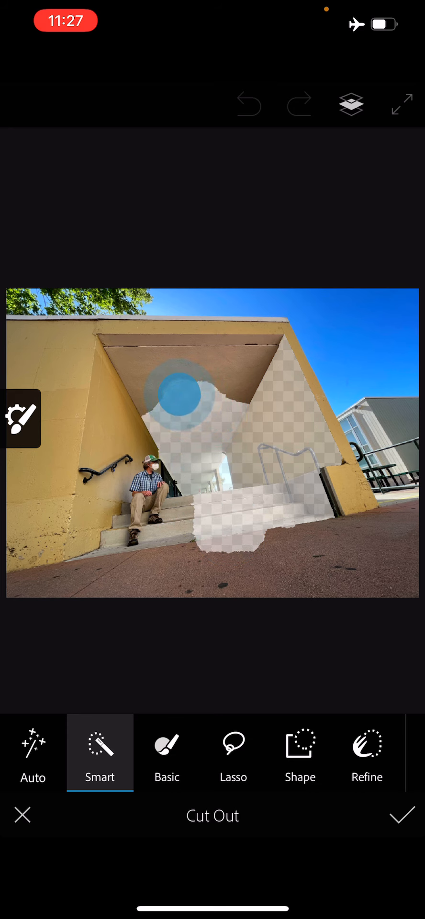
left_click_drag(178, 395, 120, 445)
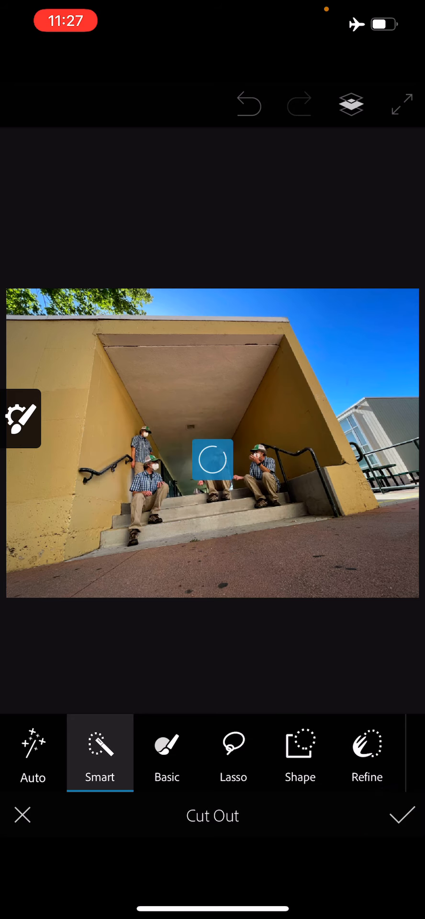
left_click(401, 815)
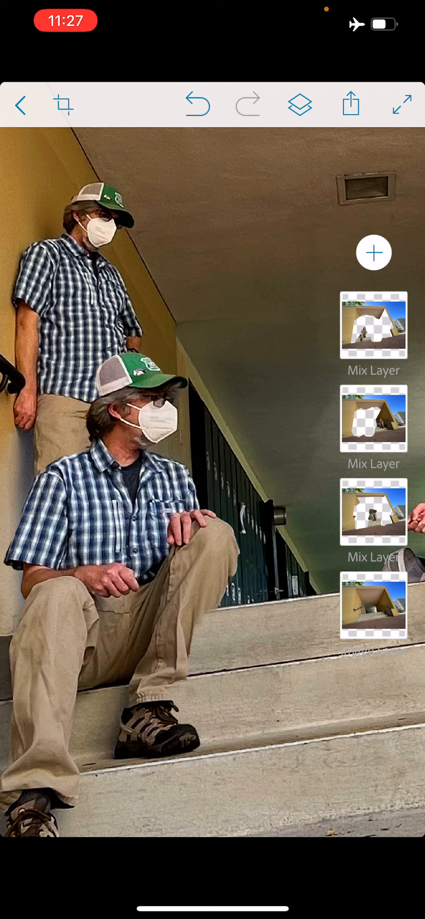
left_click(373, 325)
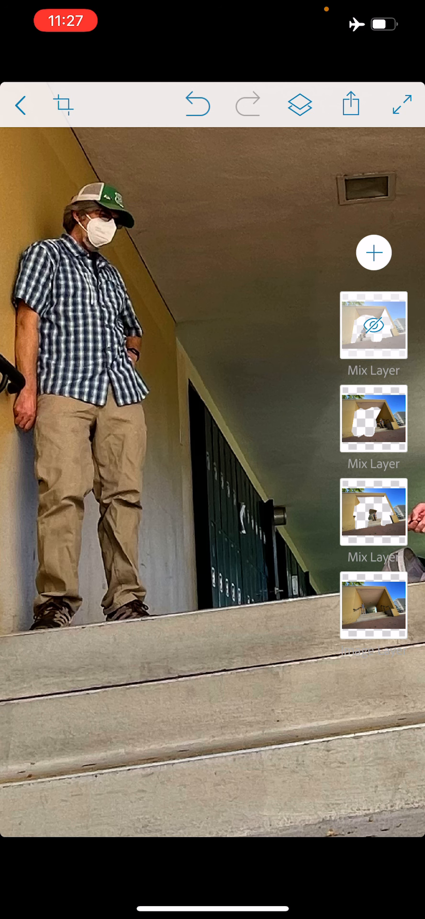
left_click(373, 325)
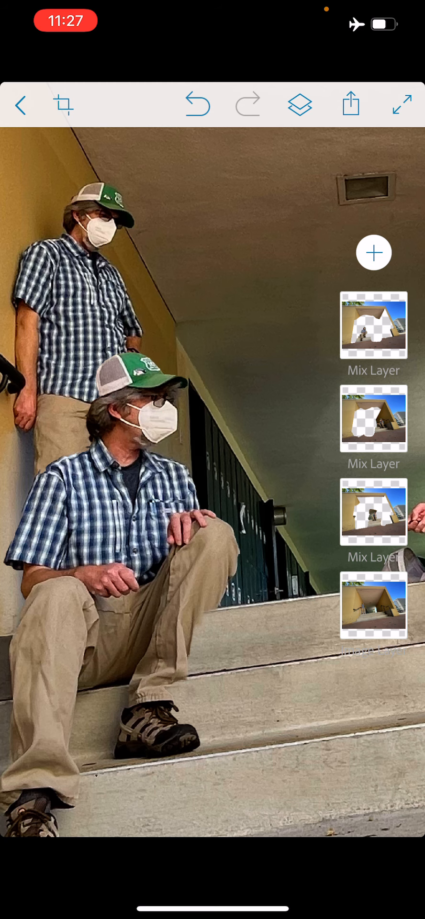
left_click(372, 324)
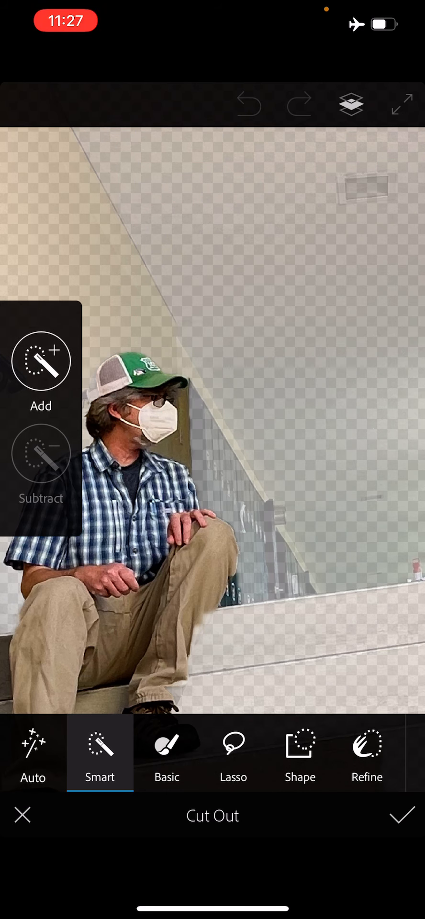
Subtract the step edge near the seated man's knee and apply the refined top-layer cutout
left_click(40, 360)
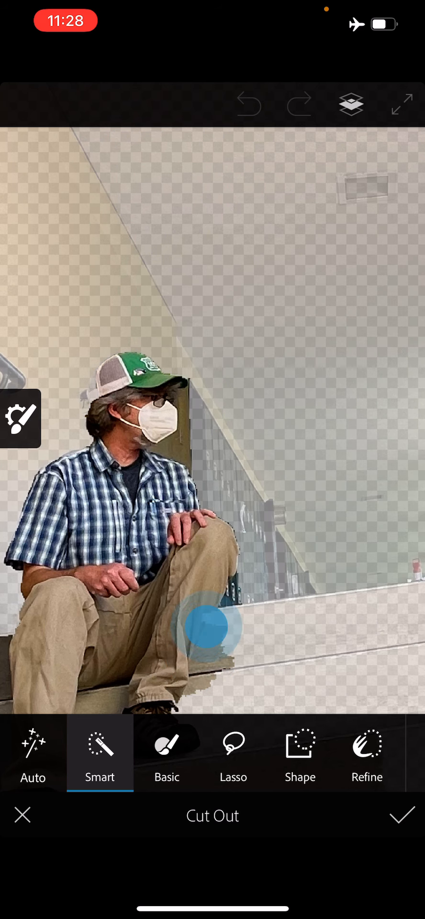
left_click(205, 624)
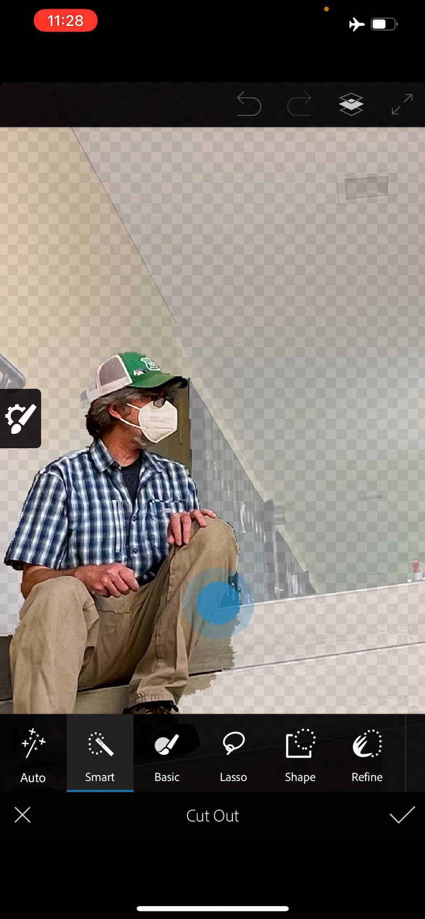
left_click(402, 815)
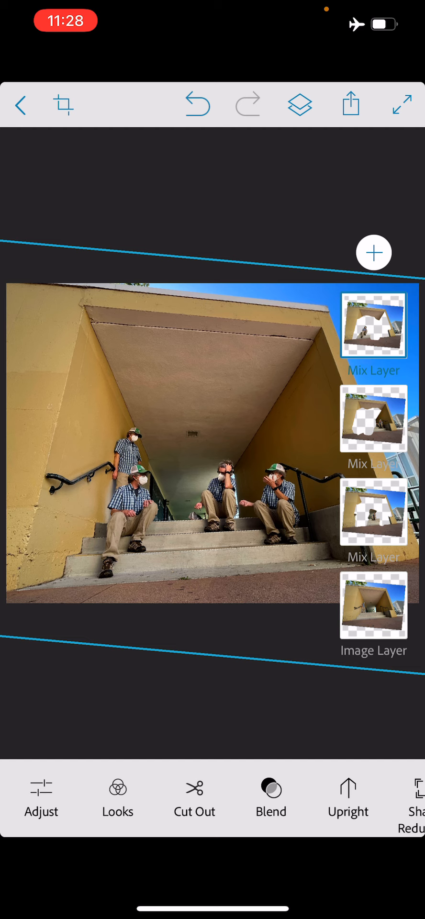
Share the finished four-clone composite and save it to the Camera Roll
left_click(349, 105)
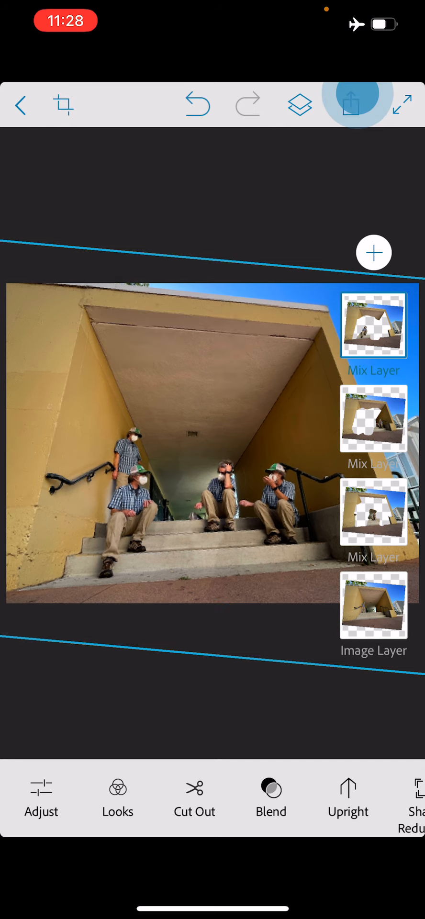
left_click(349, 104)
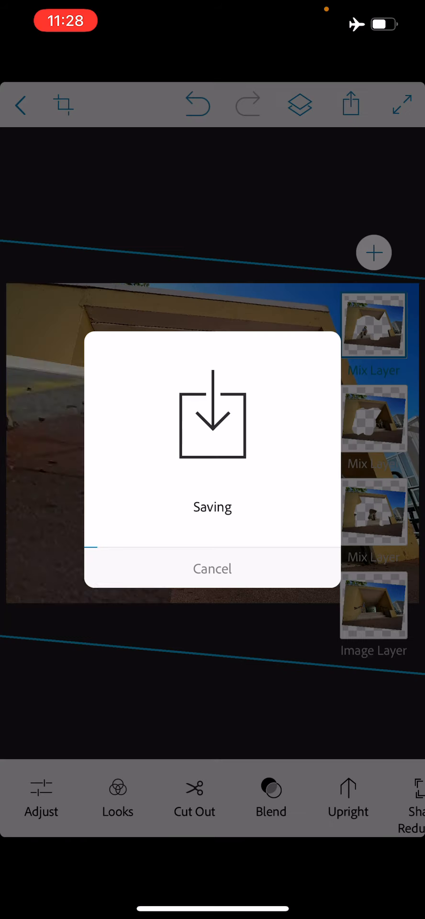